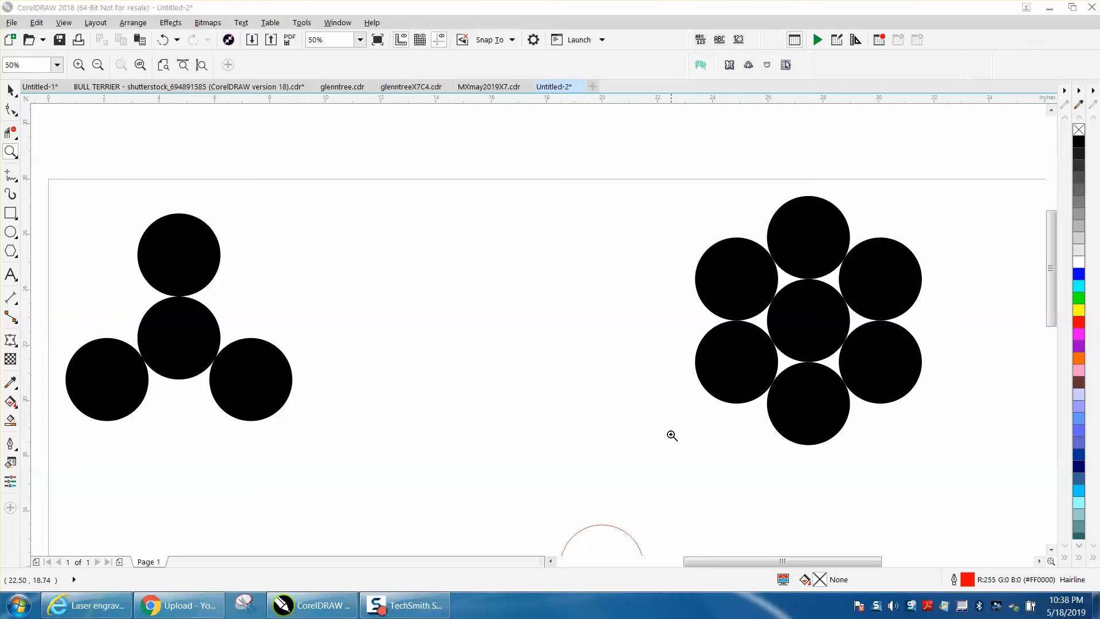
mouse_move(486, 368)
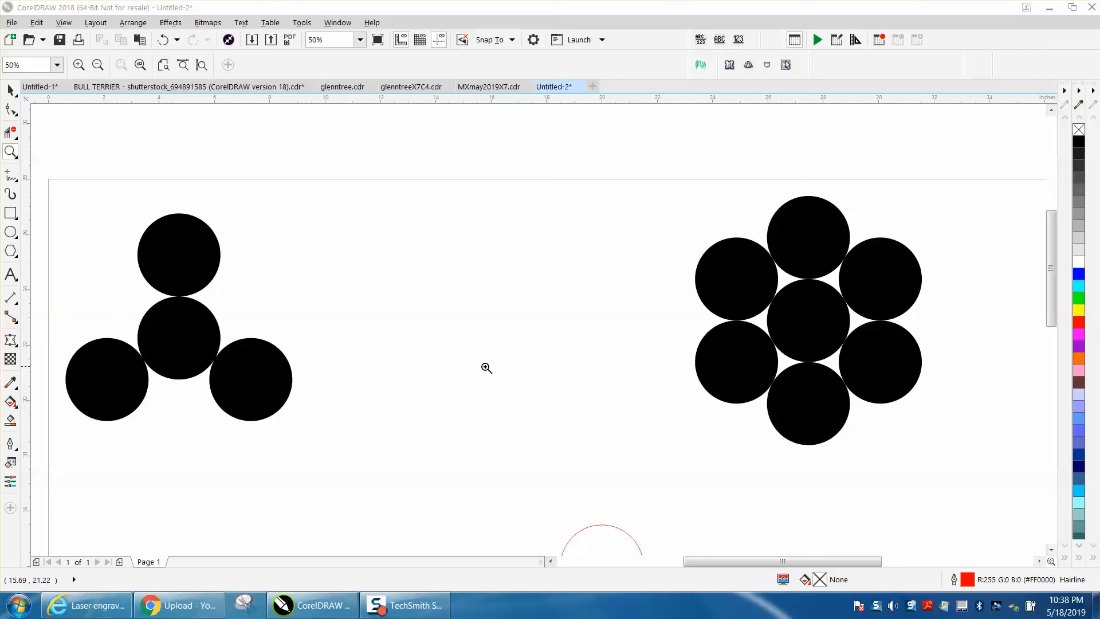
With nudge distance at 3.0", duplicate the red circle and nudge the copy up so the outlines touch.
left_click(96, 64)
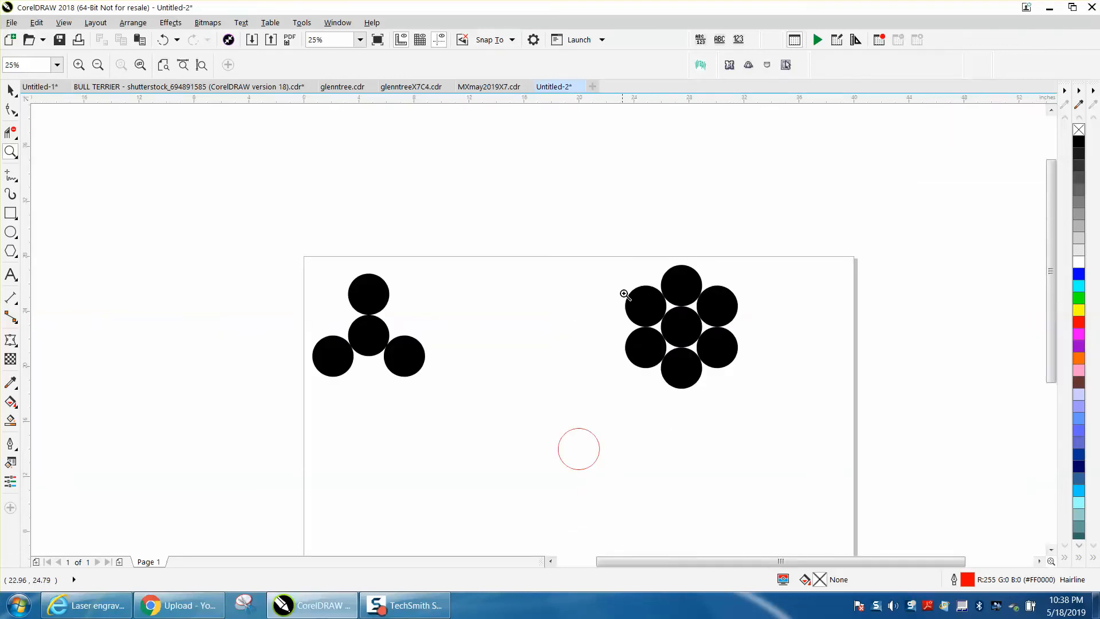
left_click(626, 295)
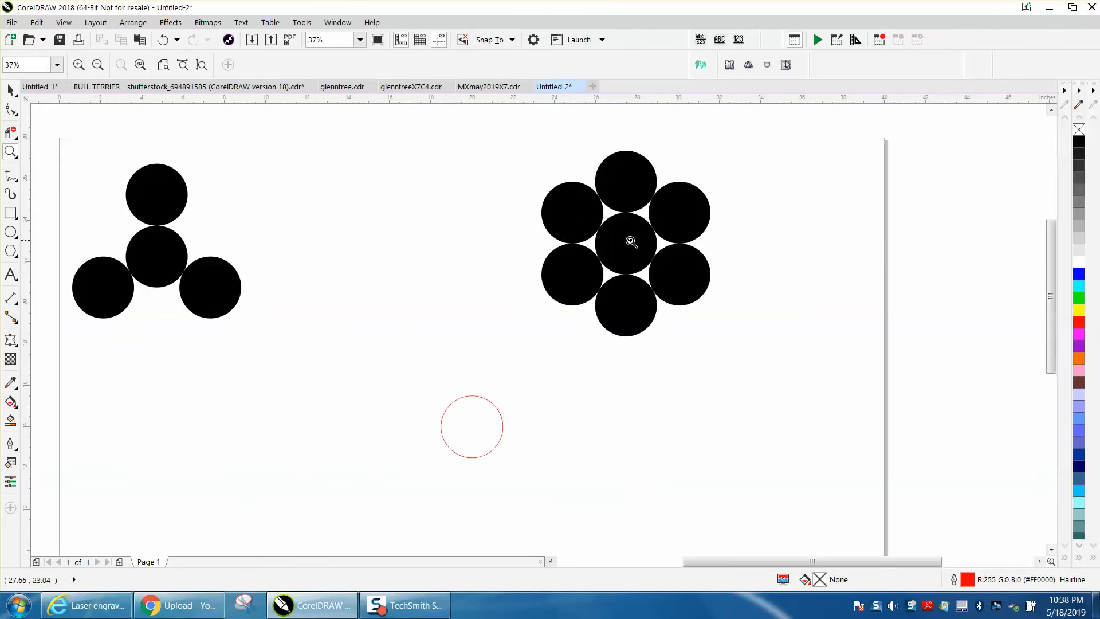
mouse_move(424, 258)
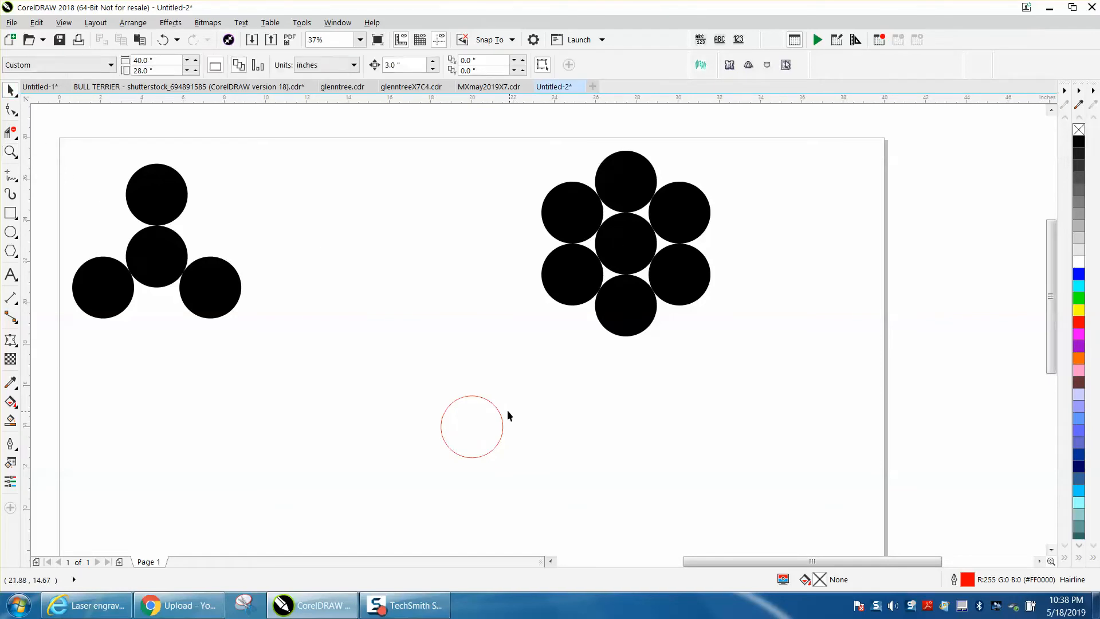
left_click(471, 426)
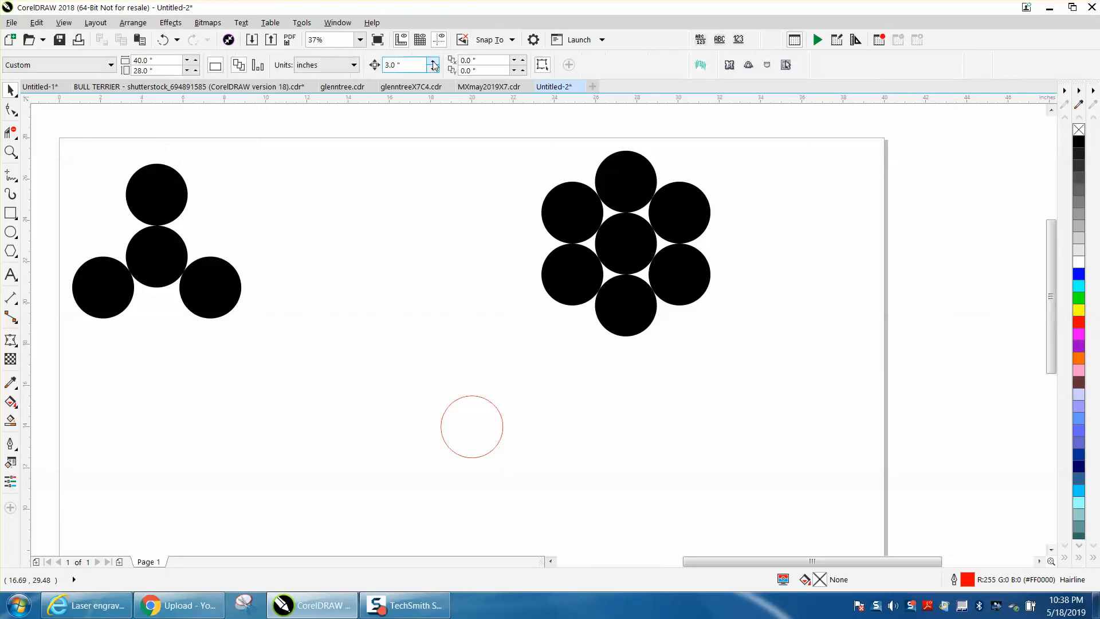
mouse_move(404, 64)
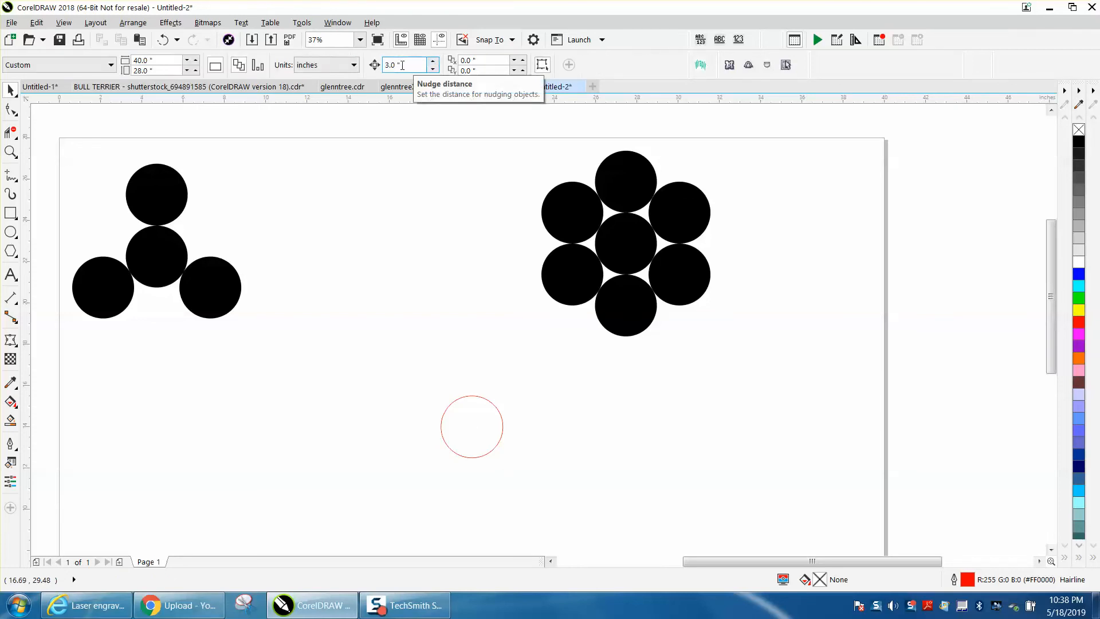
left_click(471, 426)
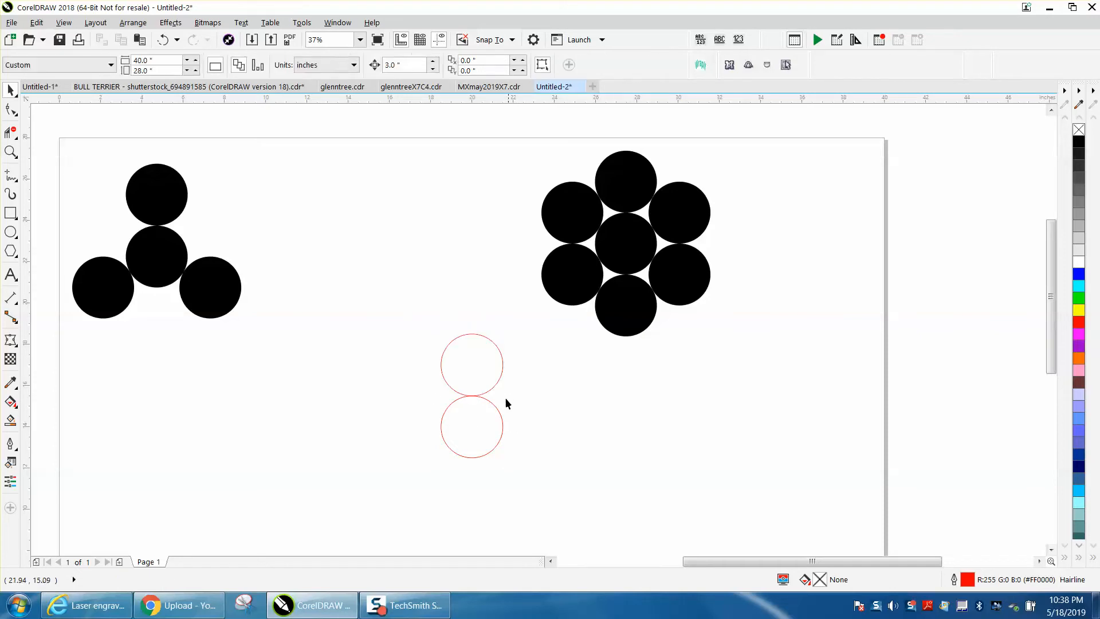
Select the upper red circle for rotation with its pivot at the lower circle's centre.
left_click(471, 363)
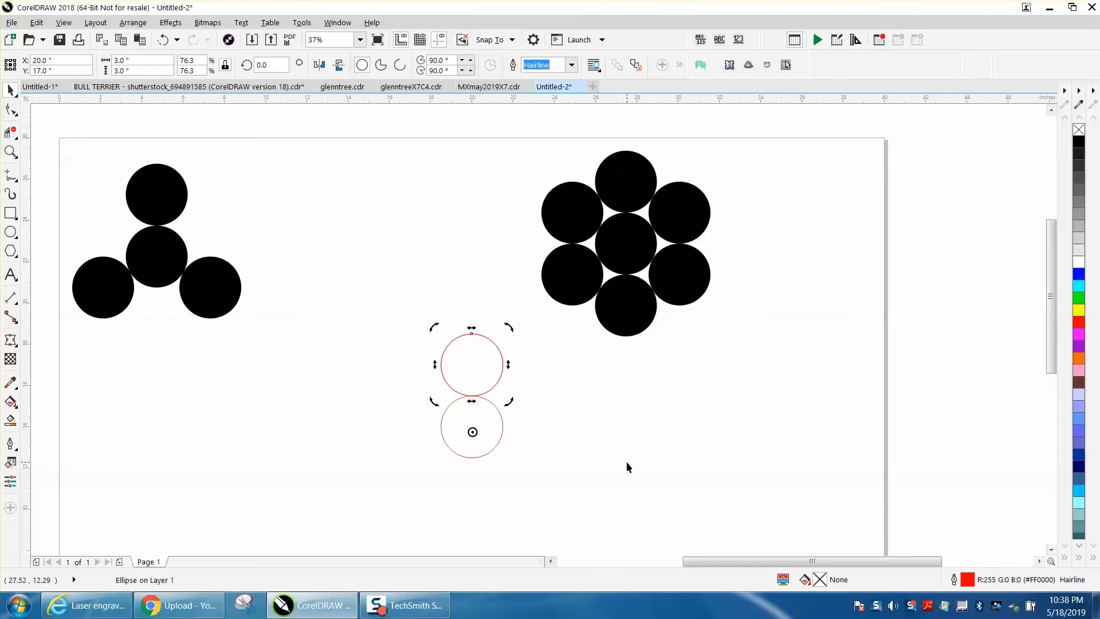
mouse_move(472, 442)
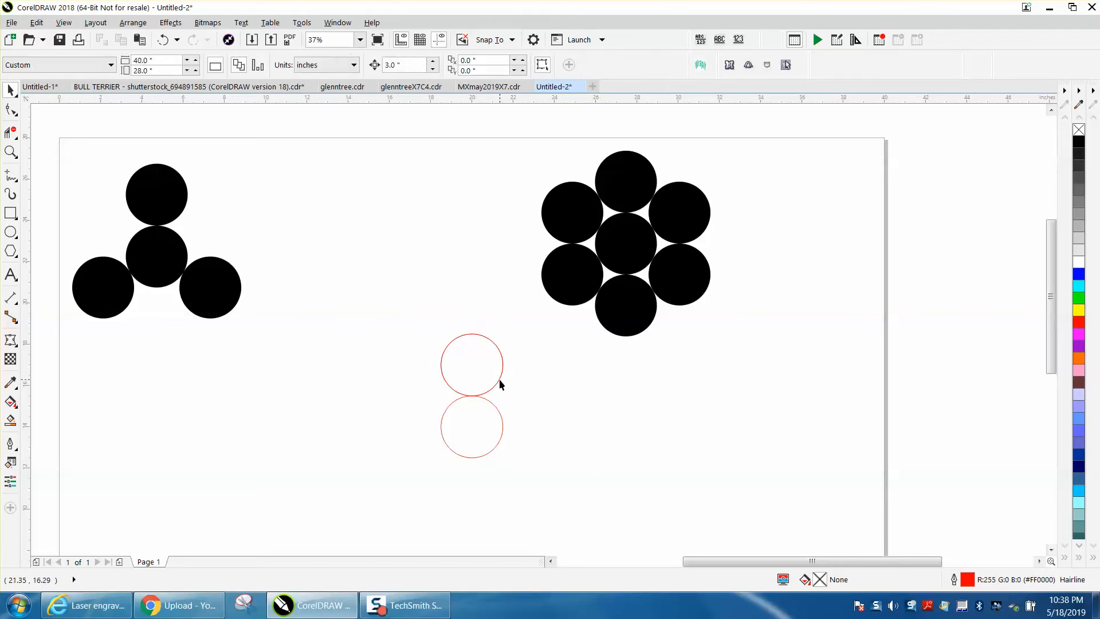
left_click(471, 363)
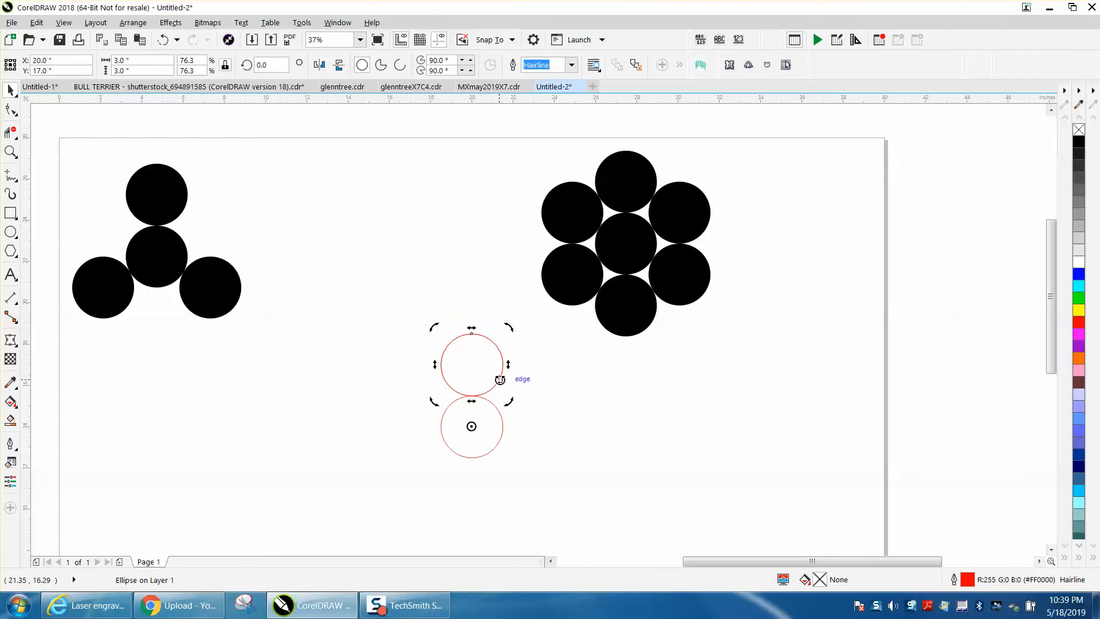
mouse_move(480, 435)
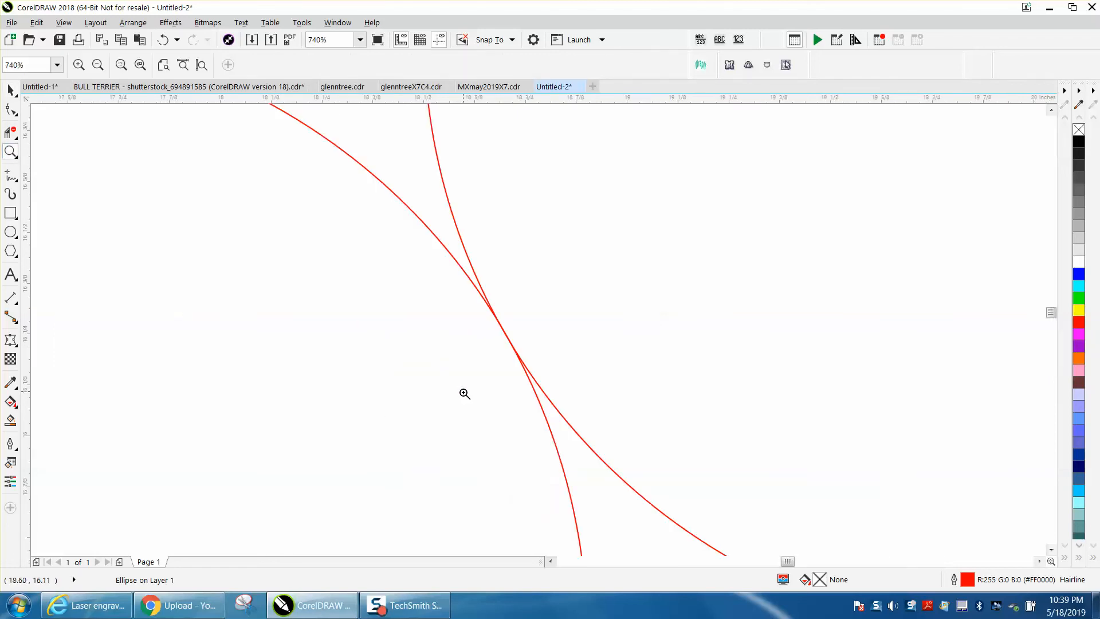
Smart-fill the six gaps between the flower's circles black and marquee-select the whole flower.
left_click(464, 394)
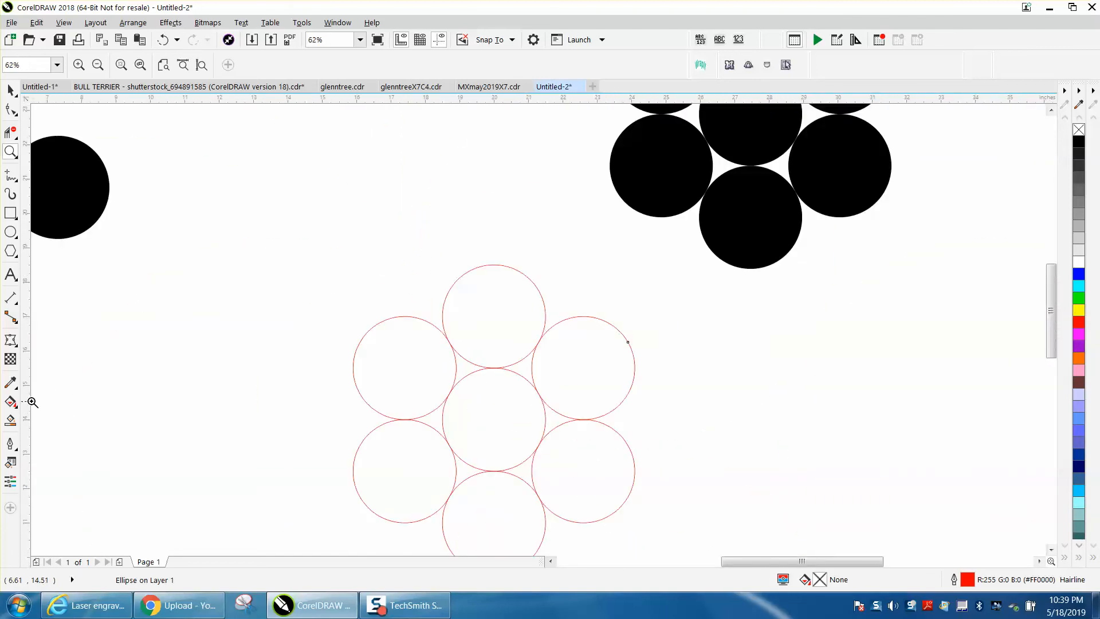
mouse_move(192, 371)
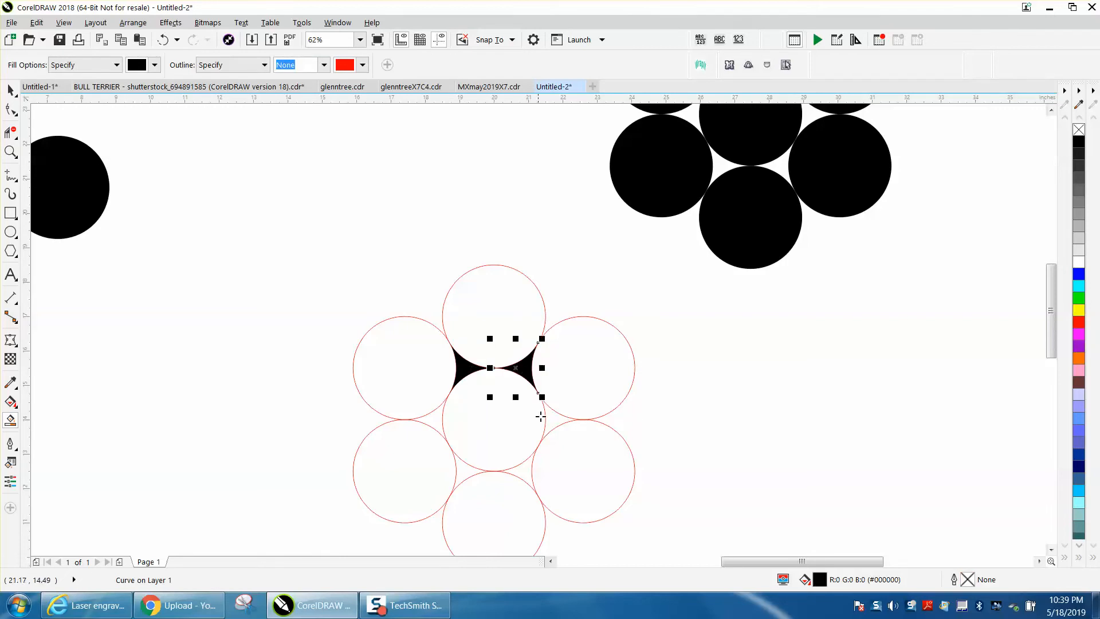
left_click_drag(515, 367, 515, 470)
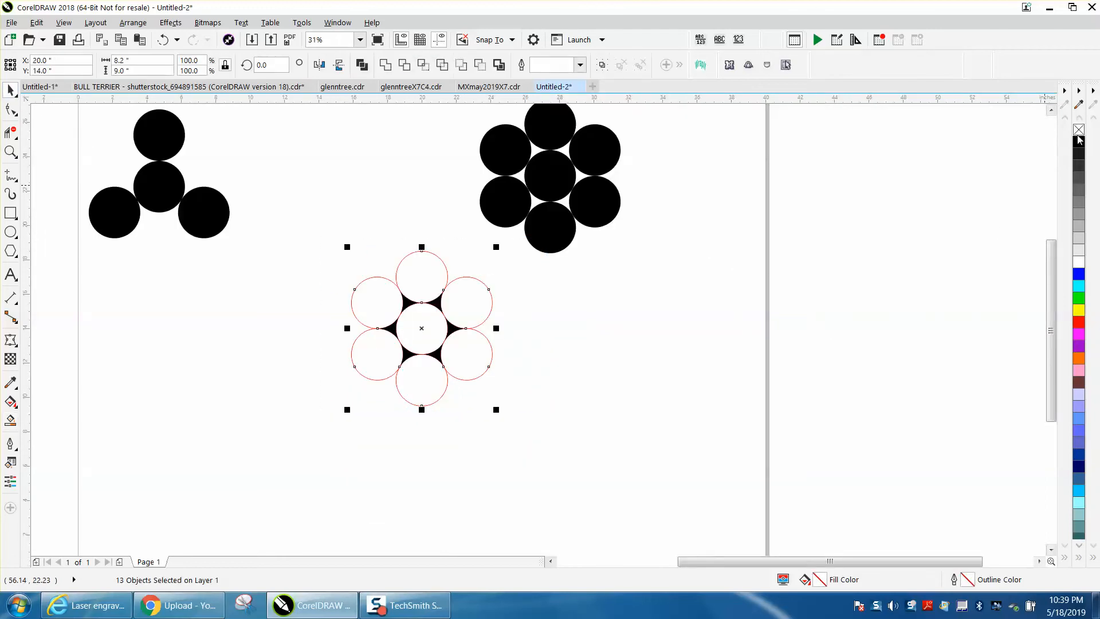
Apply No Fill to the selection, leaving the flower as seven red outlined circles.
left_click(1080, 129)
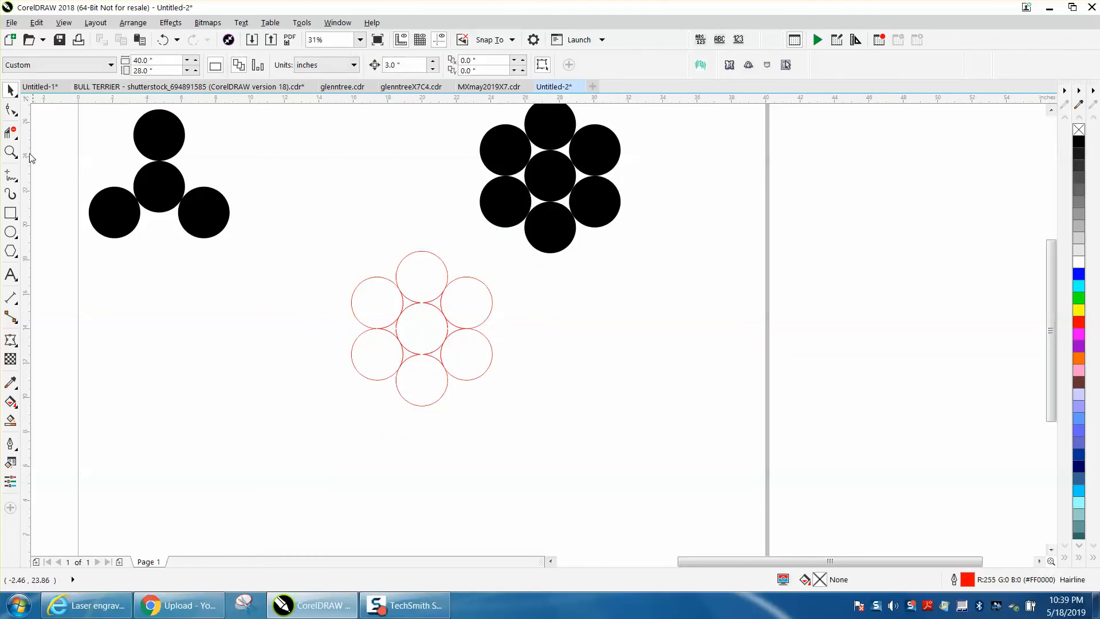
left_click(493, 386)
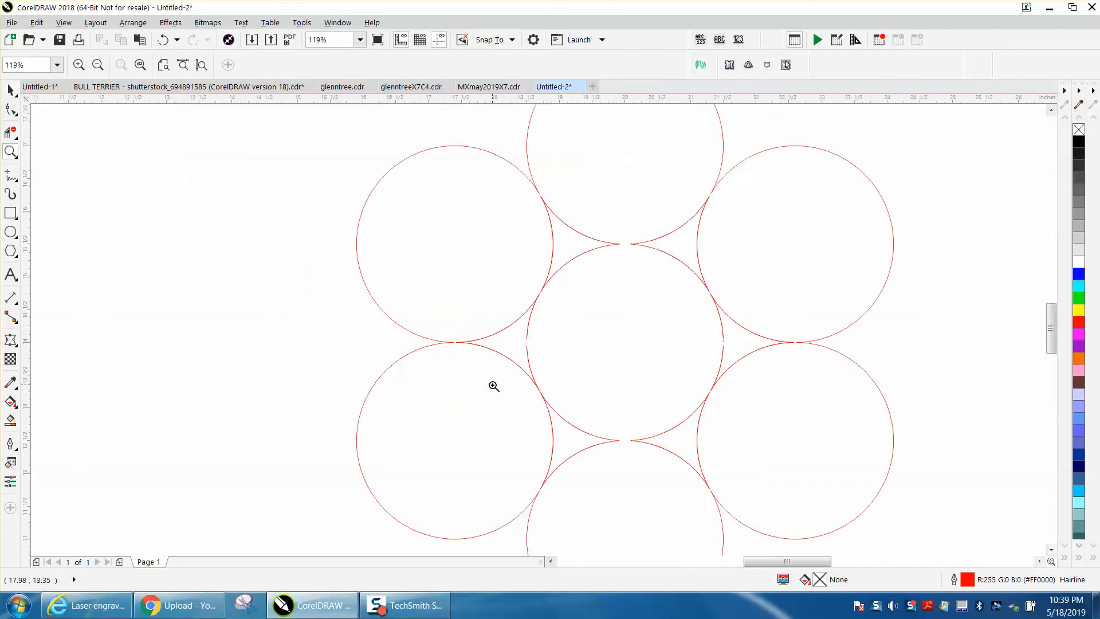
mouse_move(722, 345)
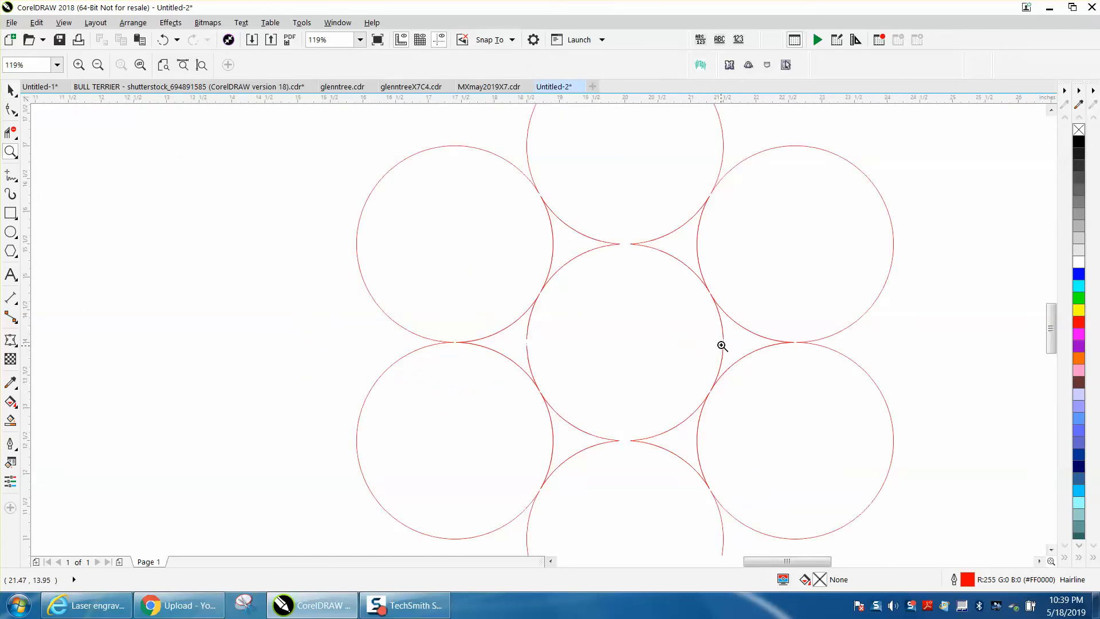
left_click(163, 39)
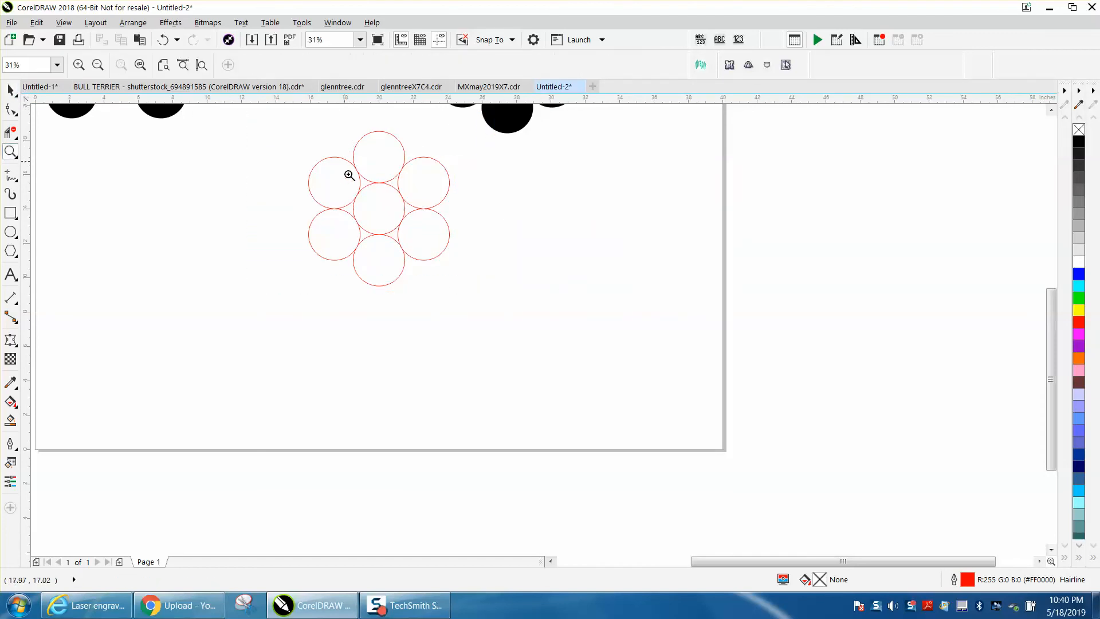
Switch to the Ellipse tool to draw a circle right of the black trefoil.
left_click(349, 175)
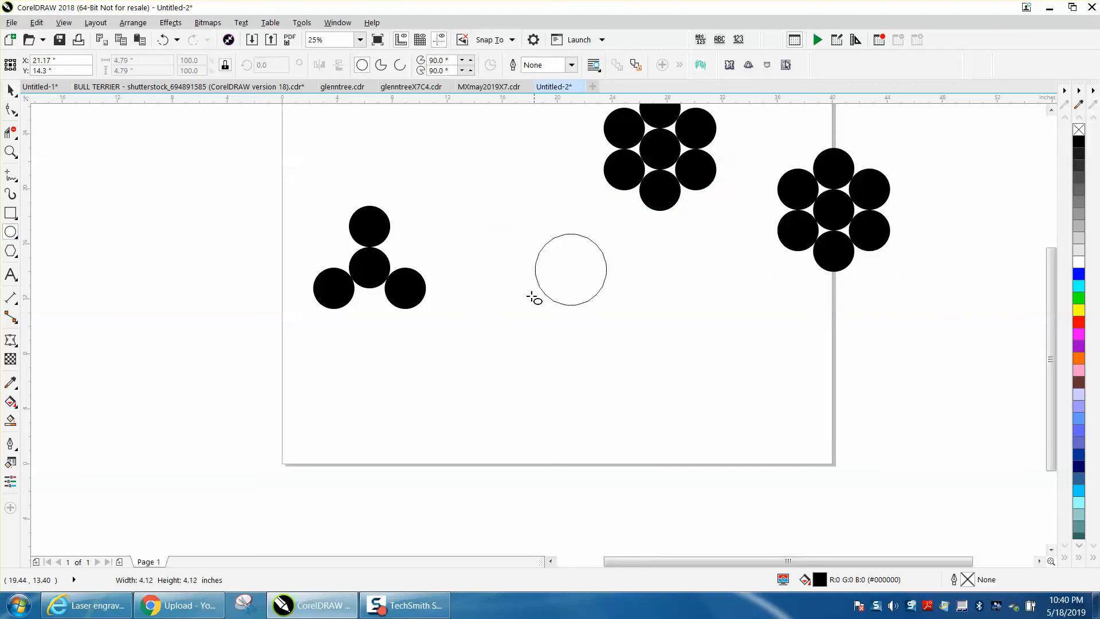
Size the circle to 6 inches, set nudge distance 6.0" and select it for duplicating upward.
left_click(571, 271)
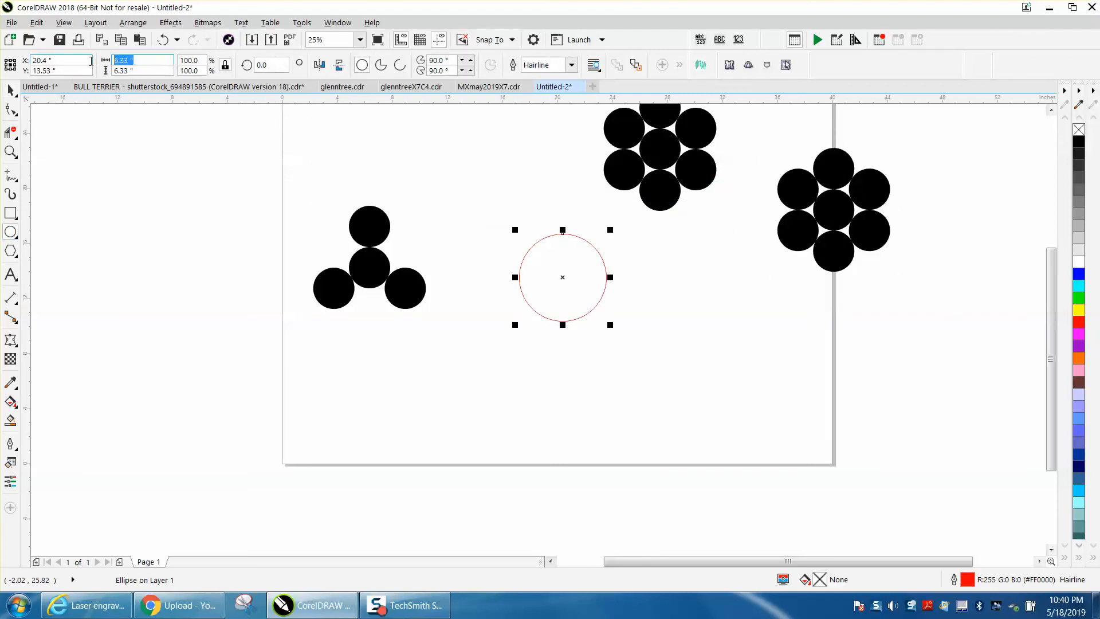
type("6")
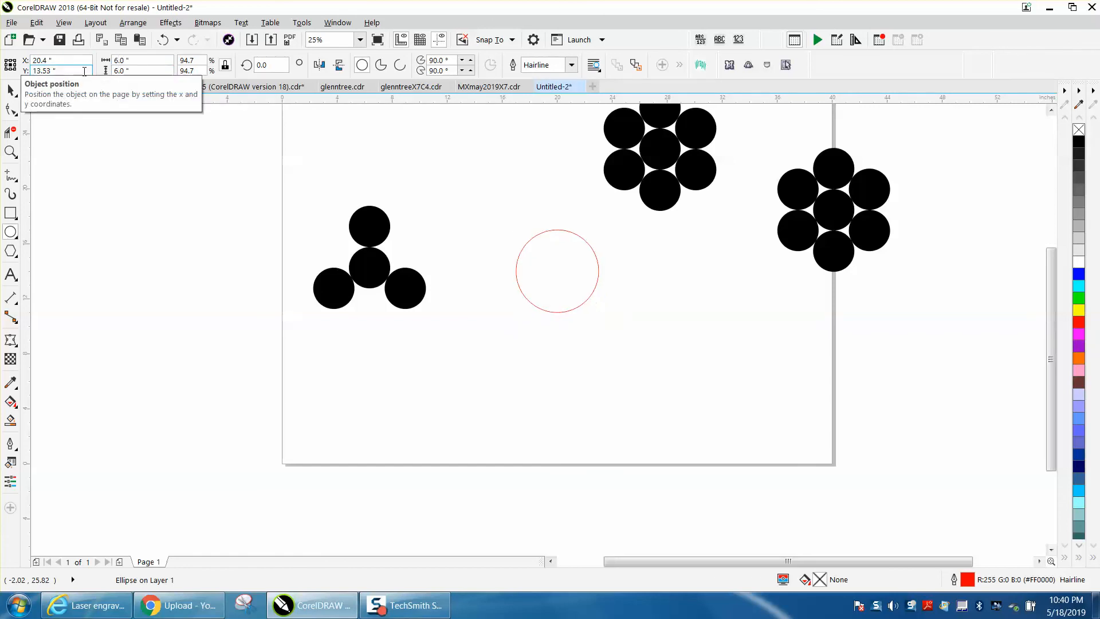
left_click(557, 271)
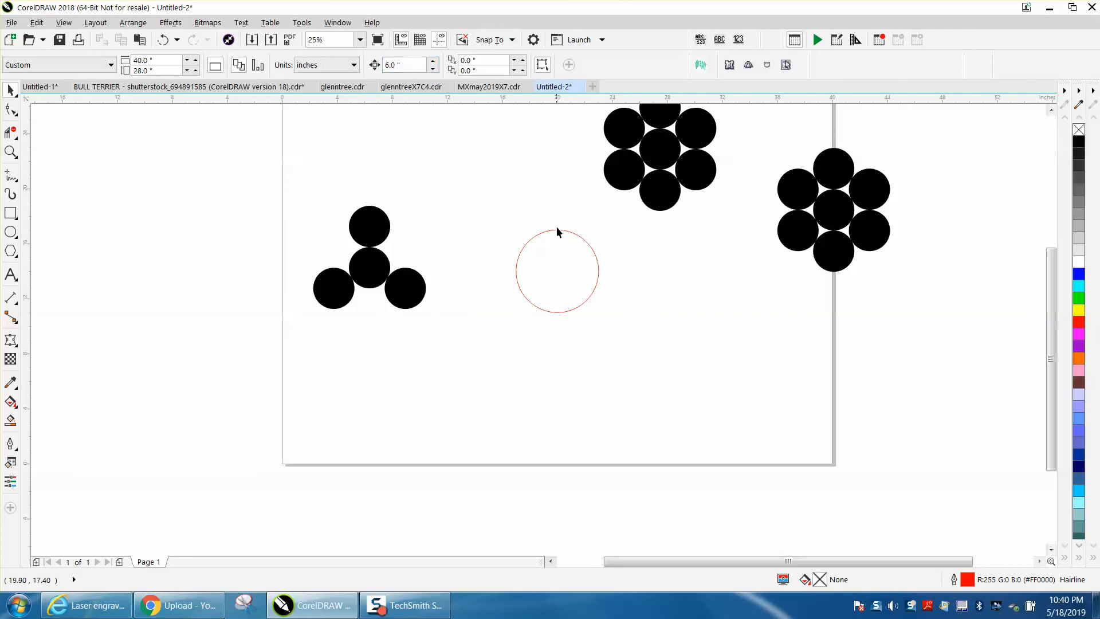
left_click(557, 270)
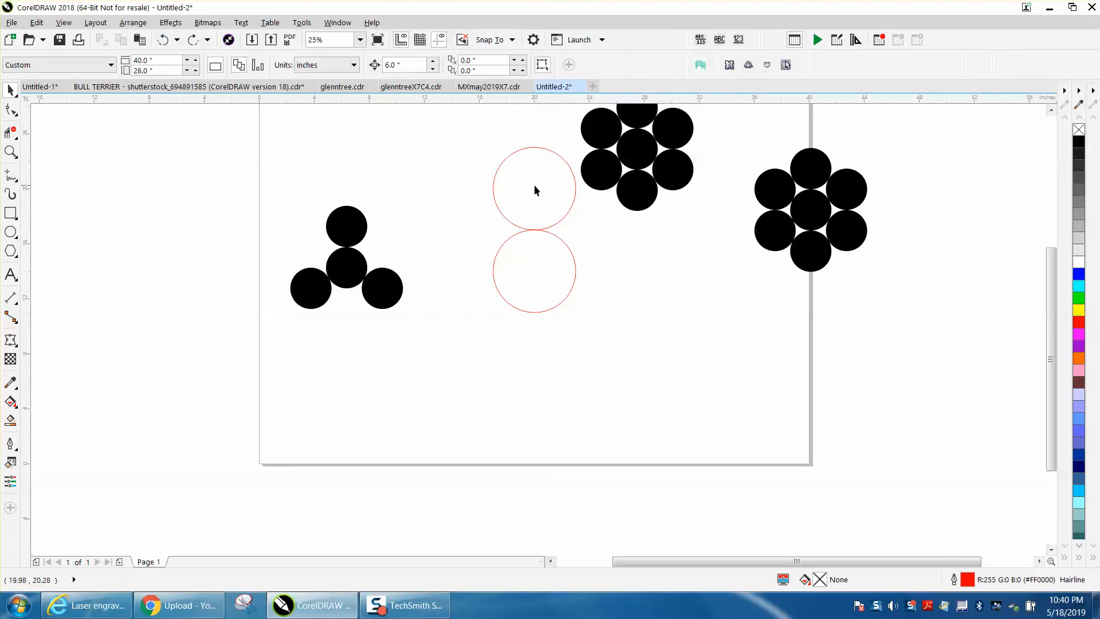
Rotate 120° copies of the upper circle about the lower one's centre, then zoom onto a contact point.
left_click(534, 188)
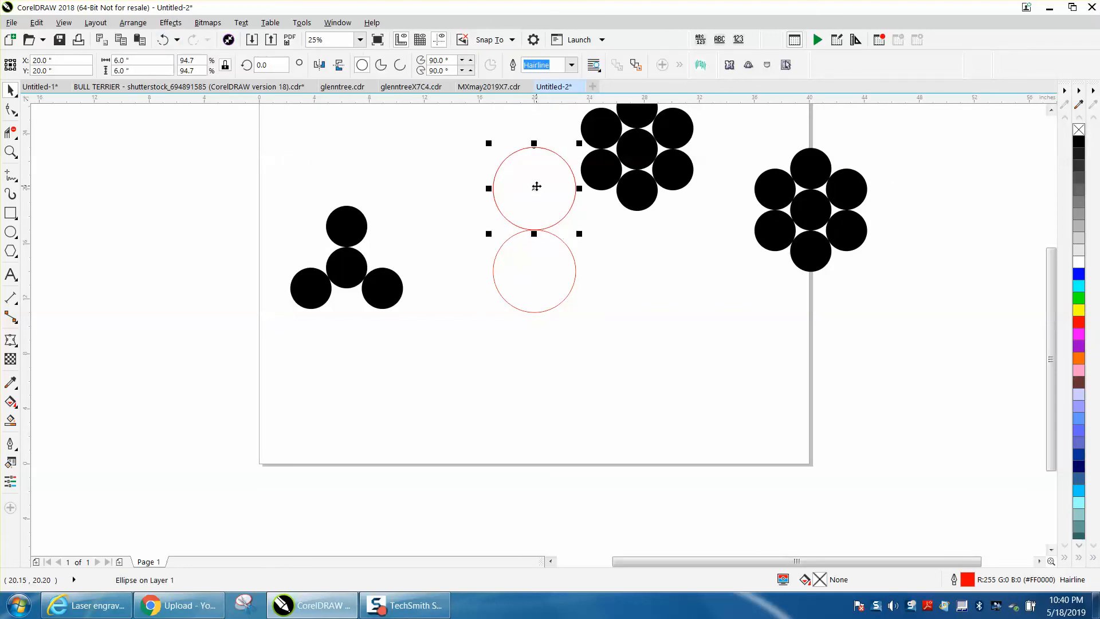
left_click(533, 187)
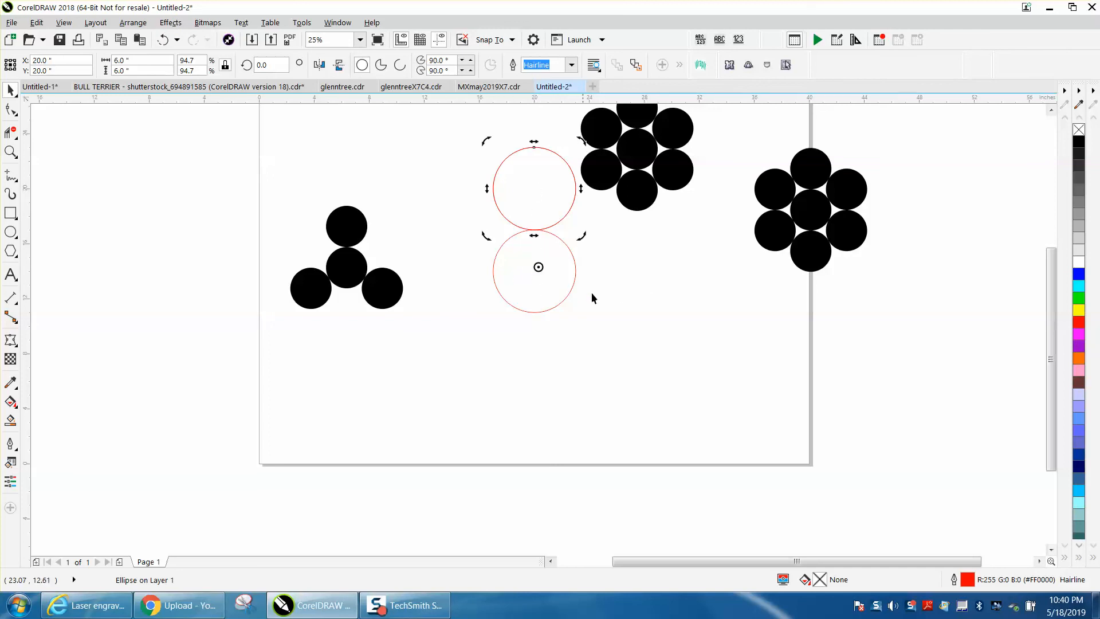
mouse_move(562, 217)
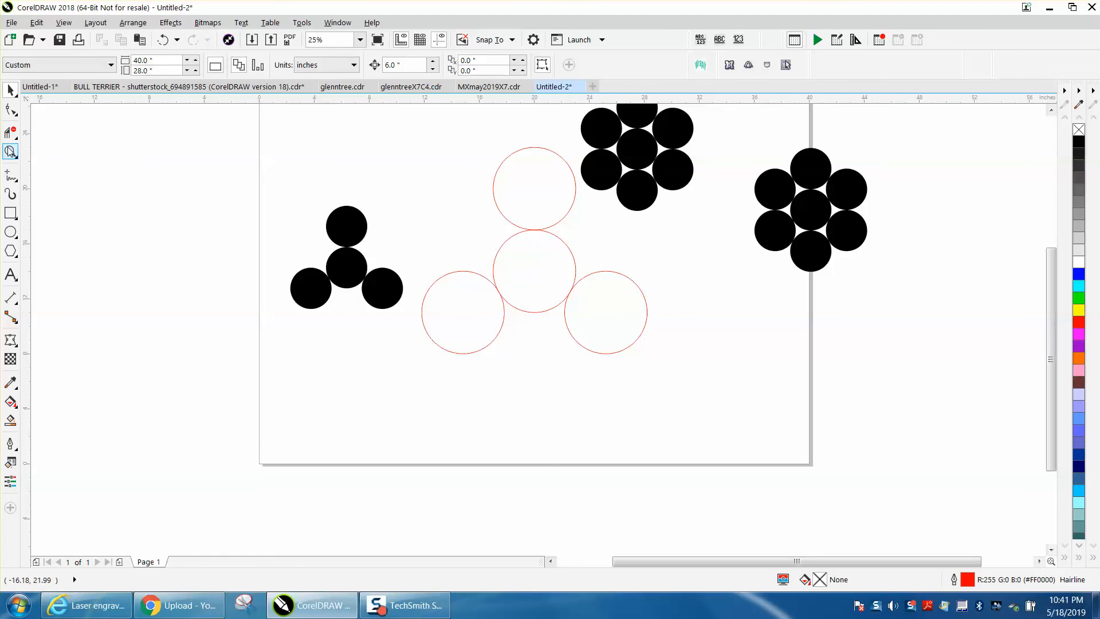
left_click(627, 401)
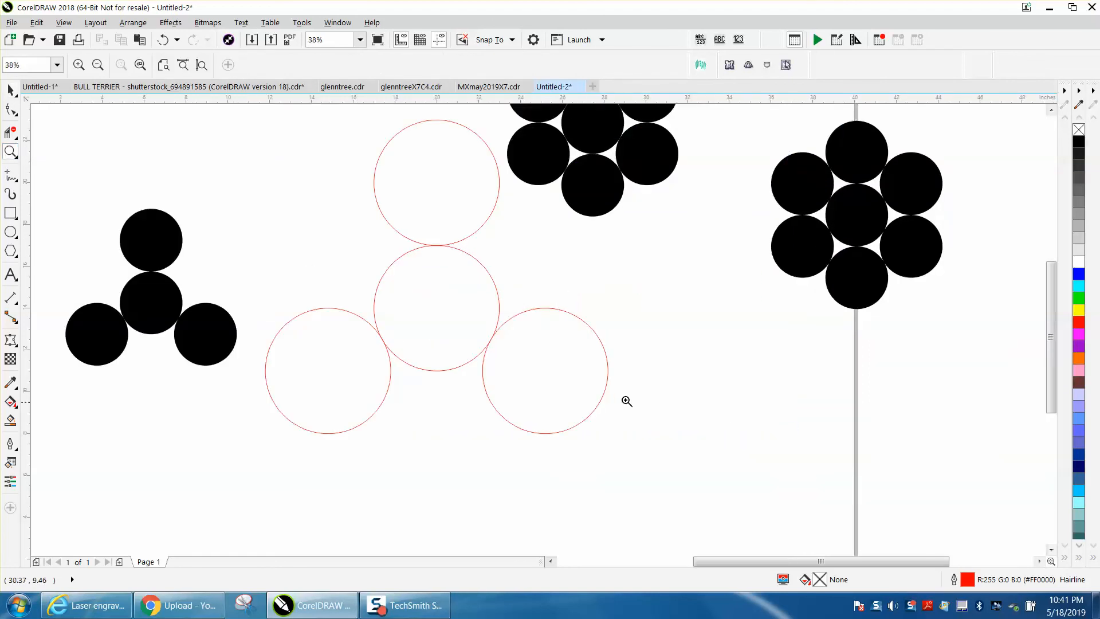
left_click(627, 401)
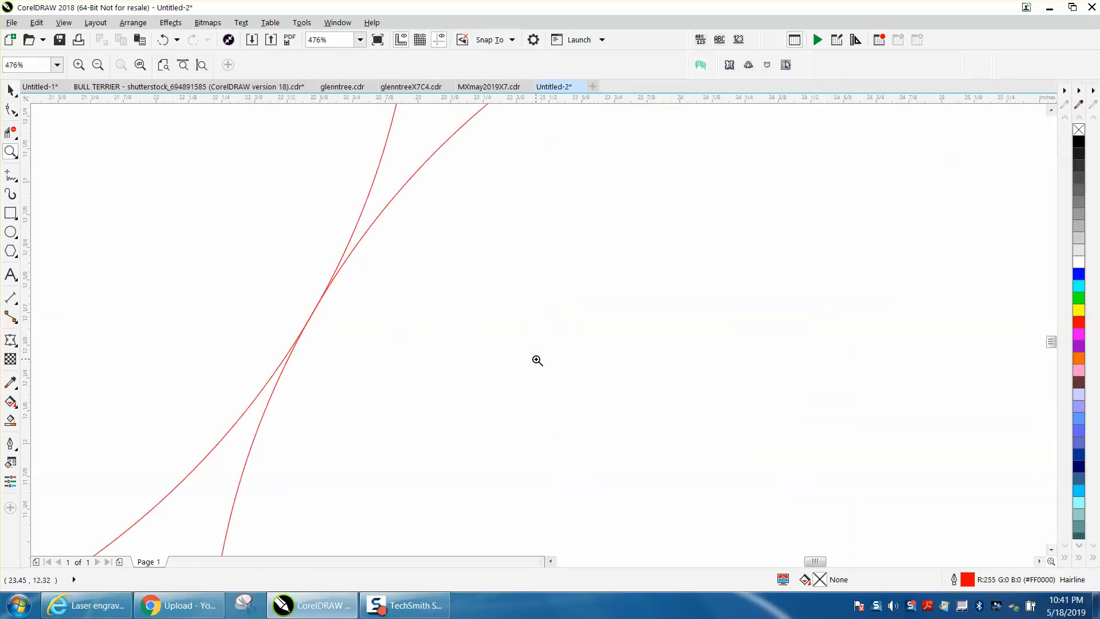